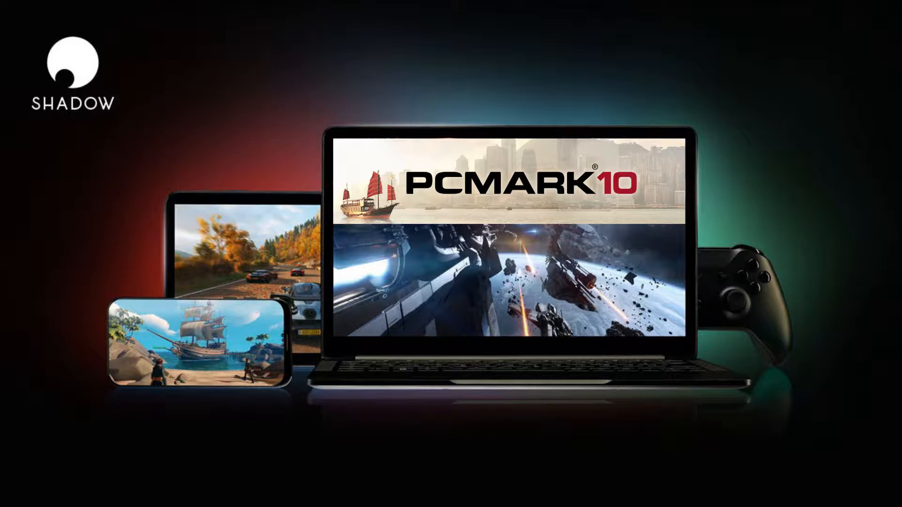
Scroll through HWMonitor's Xeon processor voltage, temperature and power readings.
scroll(down, 3)
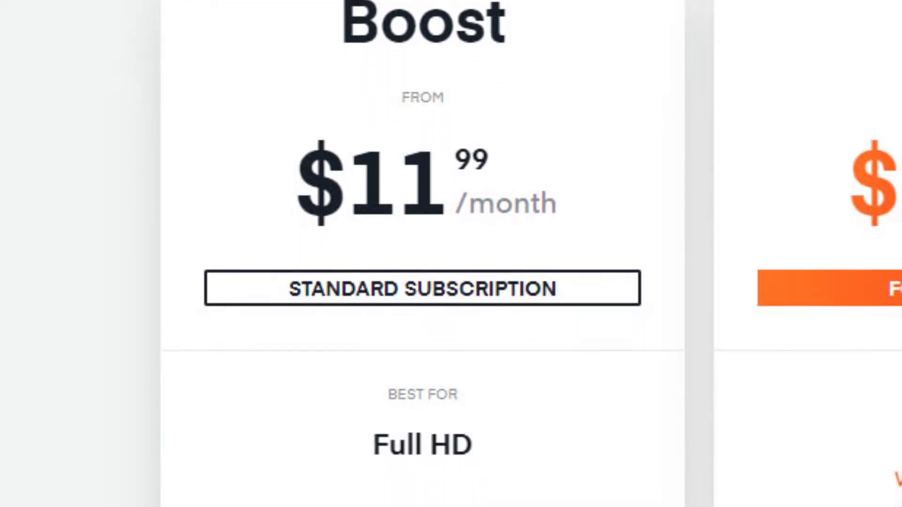
scroll(down, 3)
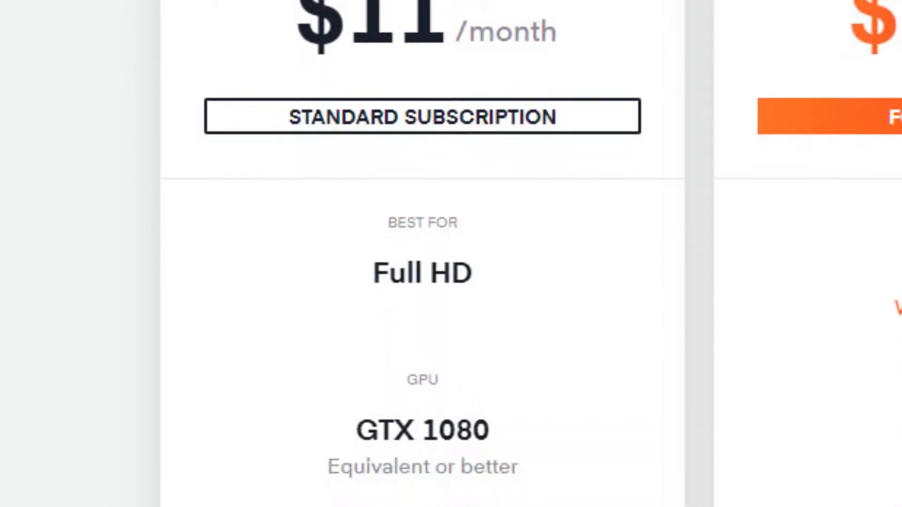
scroll(down, 3)
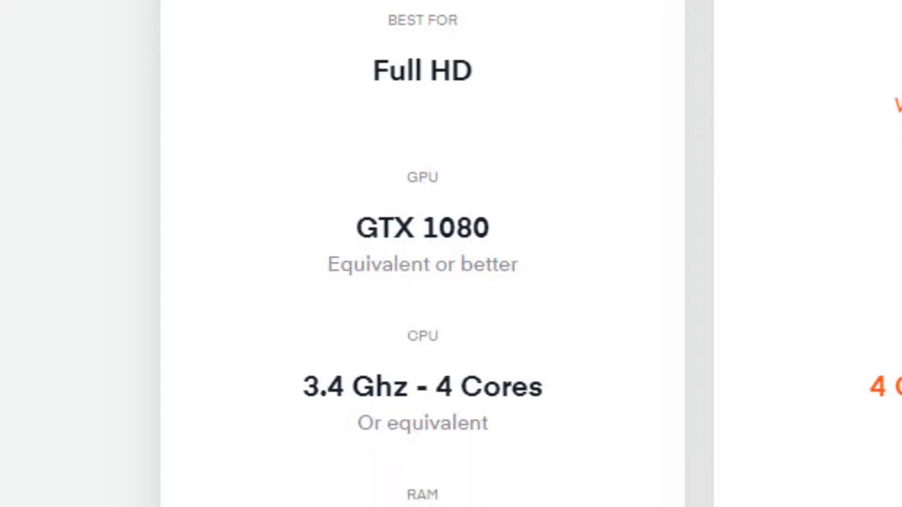
scroll(down, 3)
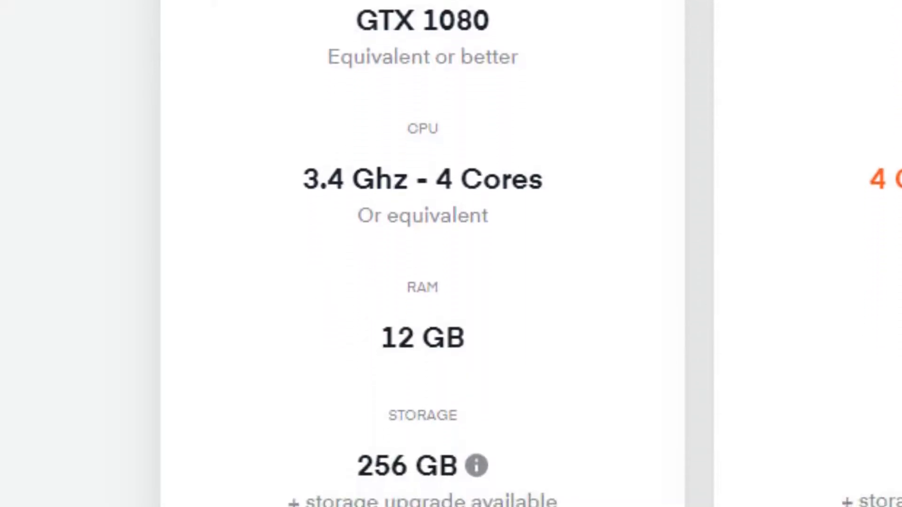
scroll(down, 3)
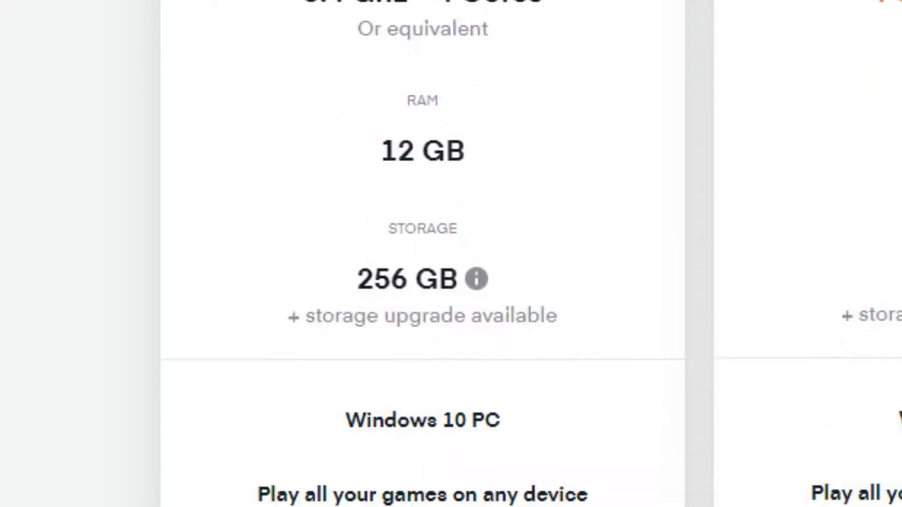
scroll(down, 3)
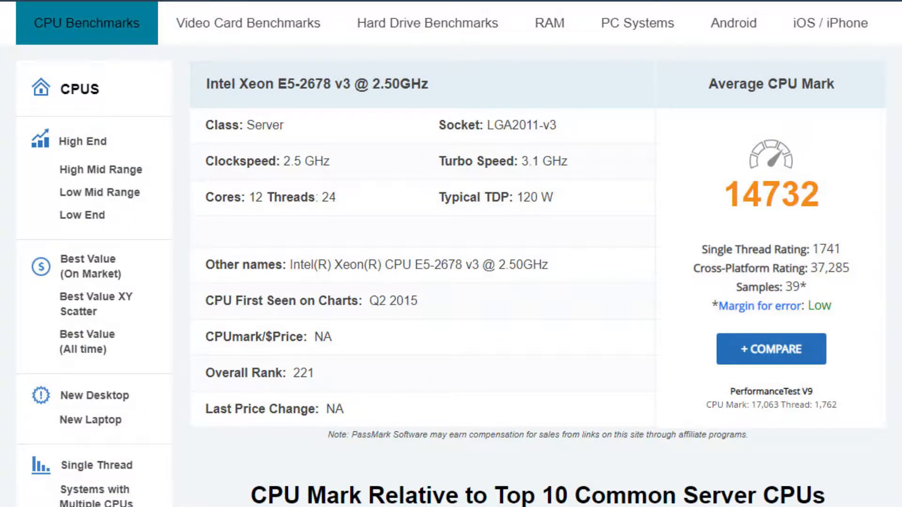
scroll(down, 3)
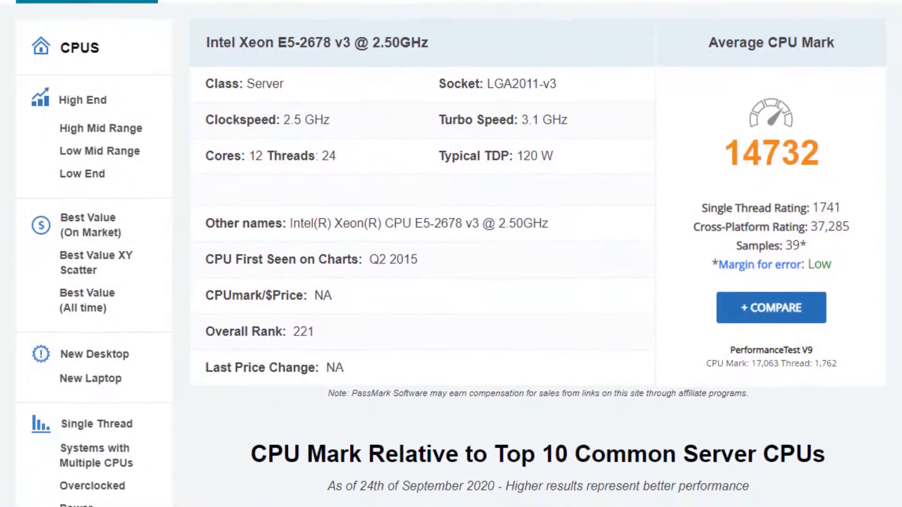
scroll(down, 3)
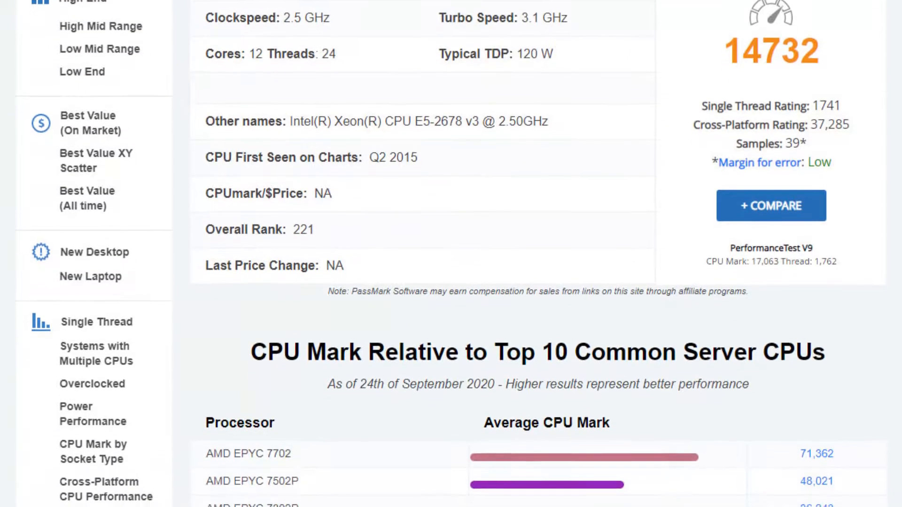
scroll(down, 3)
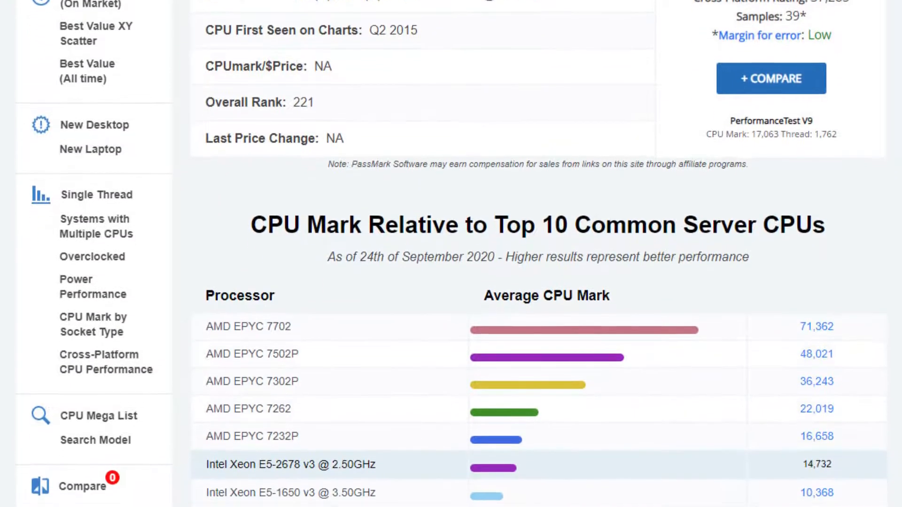
scroll(down, 3)
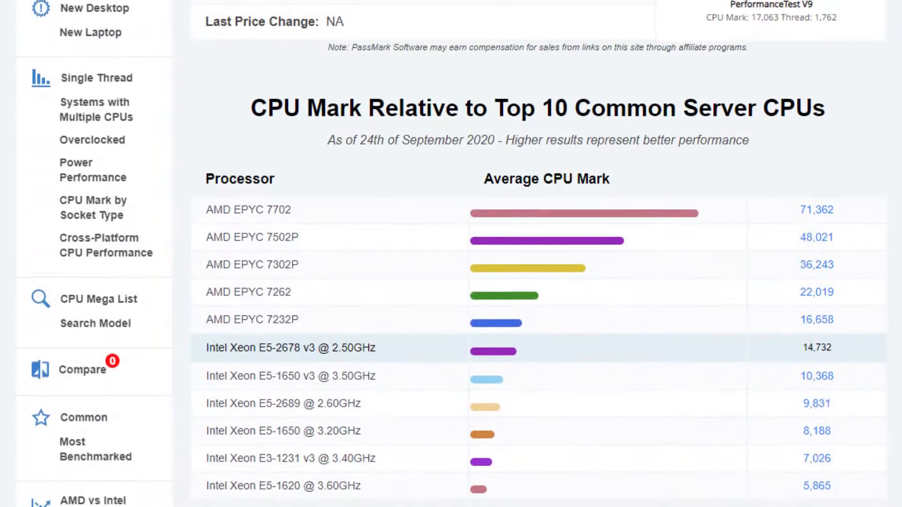
scroll(down, 3)
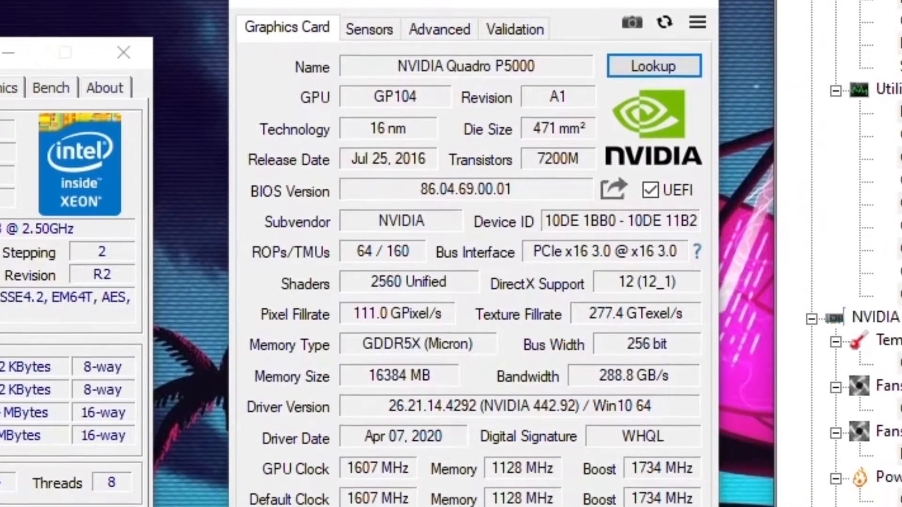
scroll(down, 3)
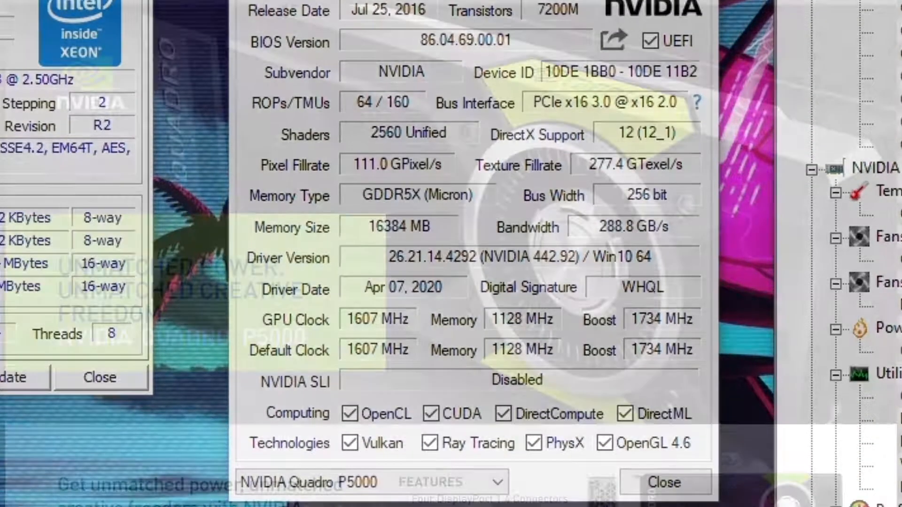
Show HWMonitor's full sensor list and review Quadro P5000 utilization and memory use.
click(664, 482)
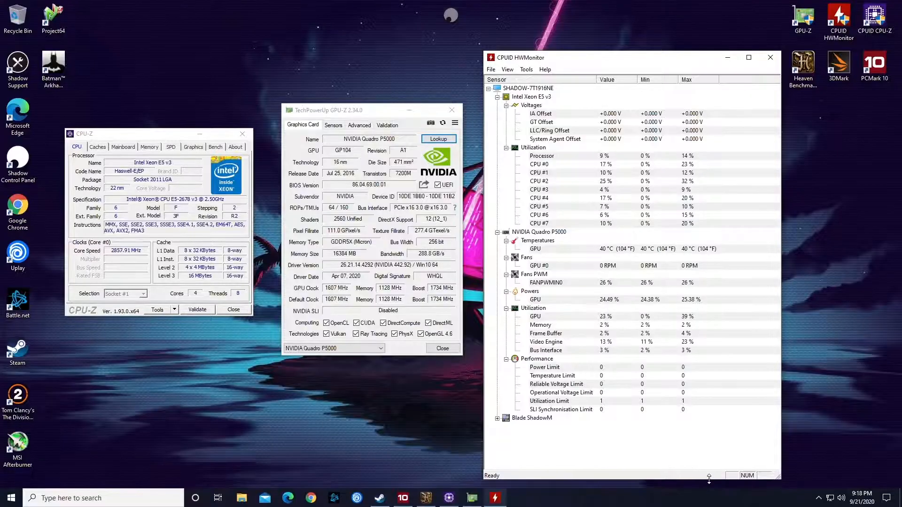
click(748, 57)
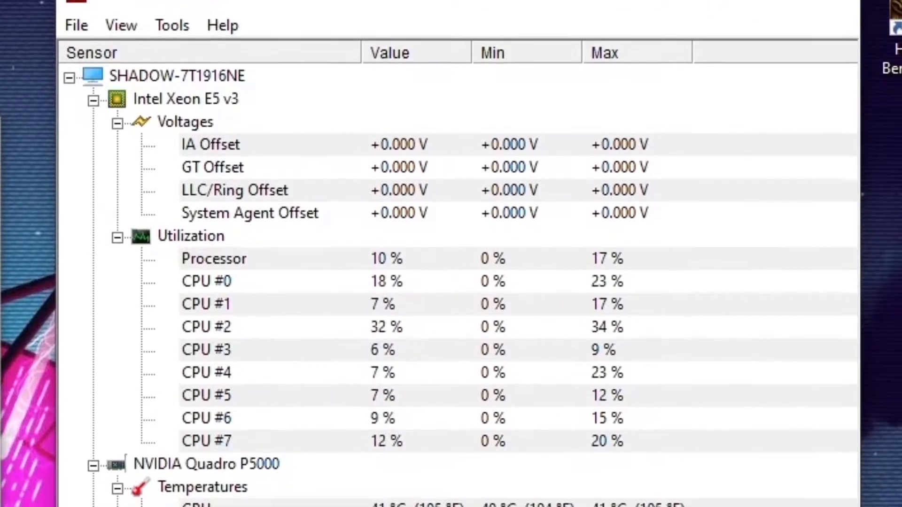
scroll(down, 3)
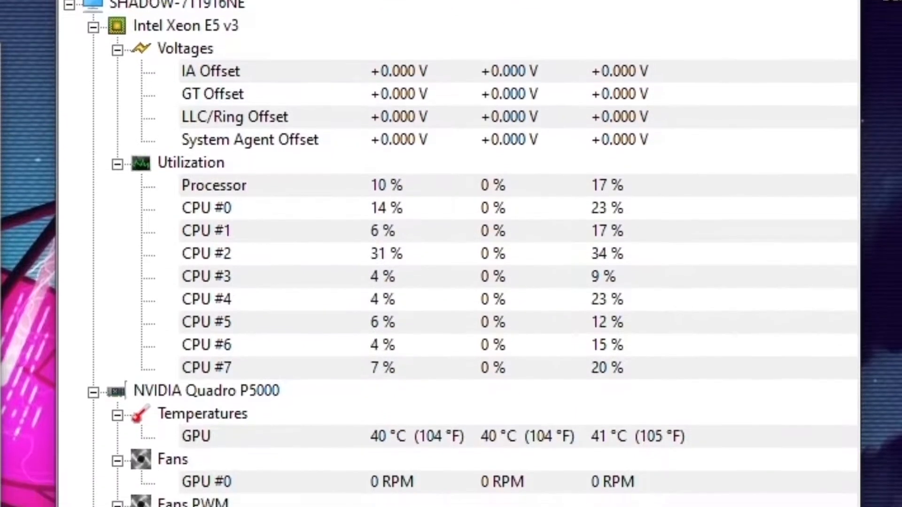
scroll(down, 3)
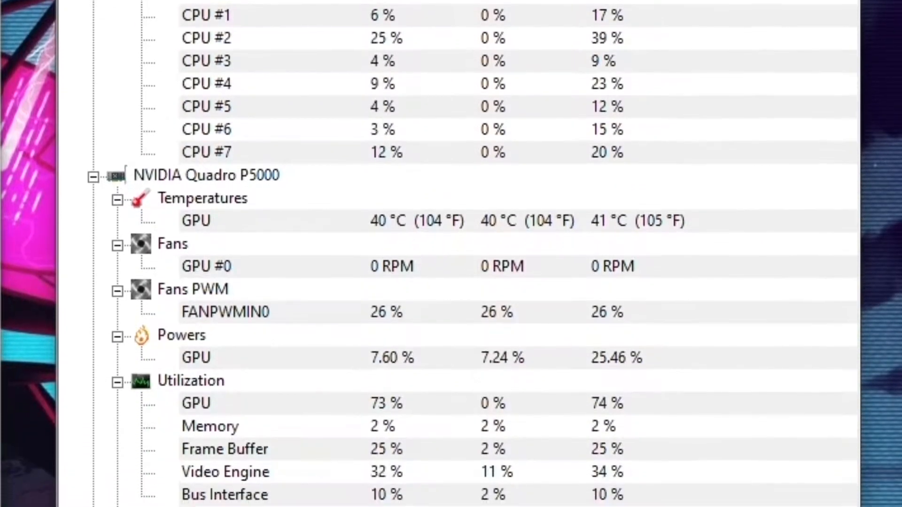
scroll(down, 3)
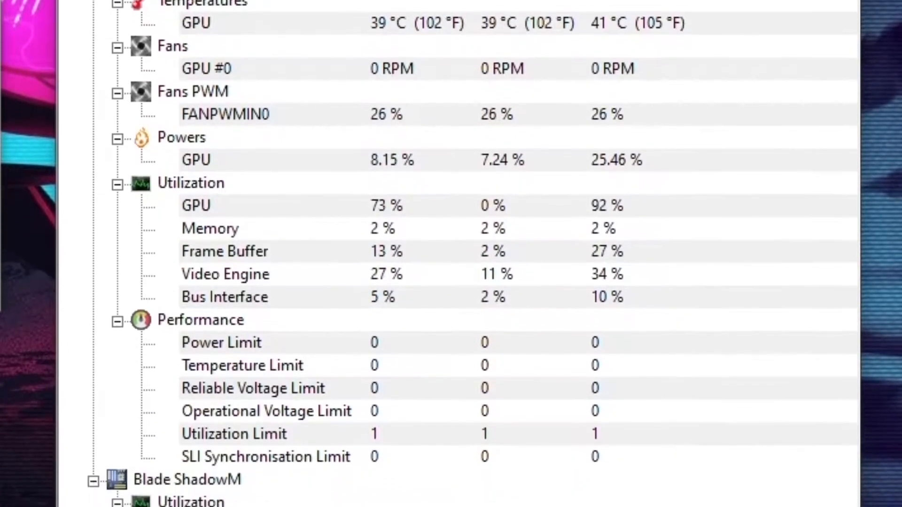
scroll(down, 3)
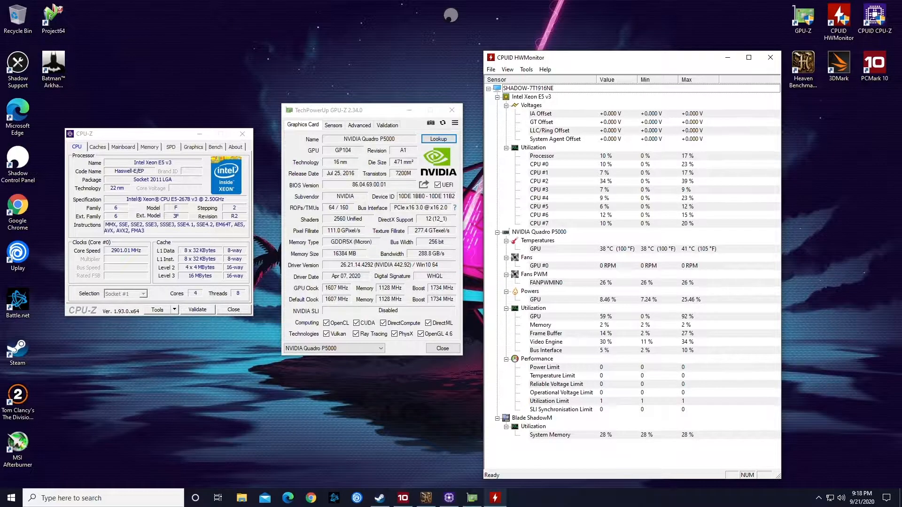
Open PCMark 10 Advanced Edition from its desktop shortcut.
click(402, 497)
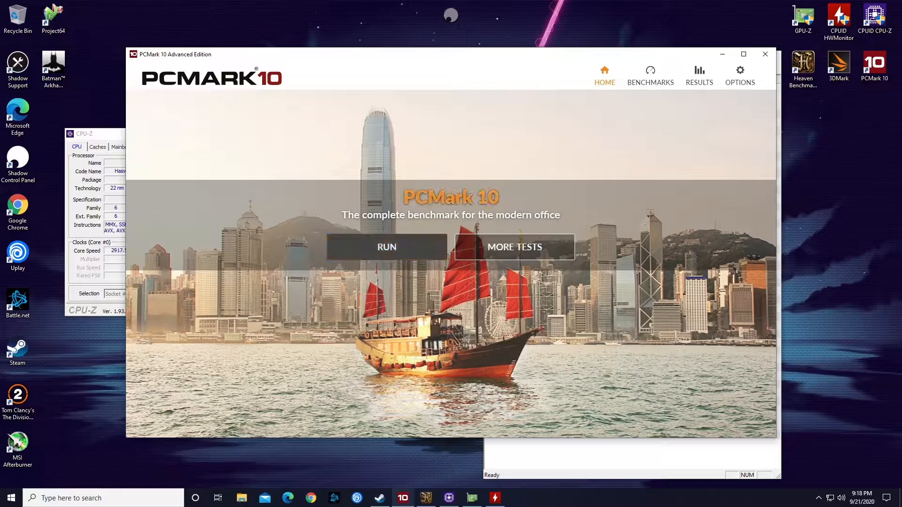
Start the PCMark 10 benchmark run from its home screen.
click(387, 247)
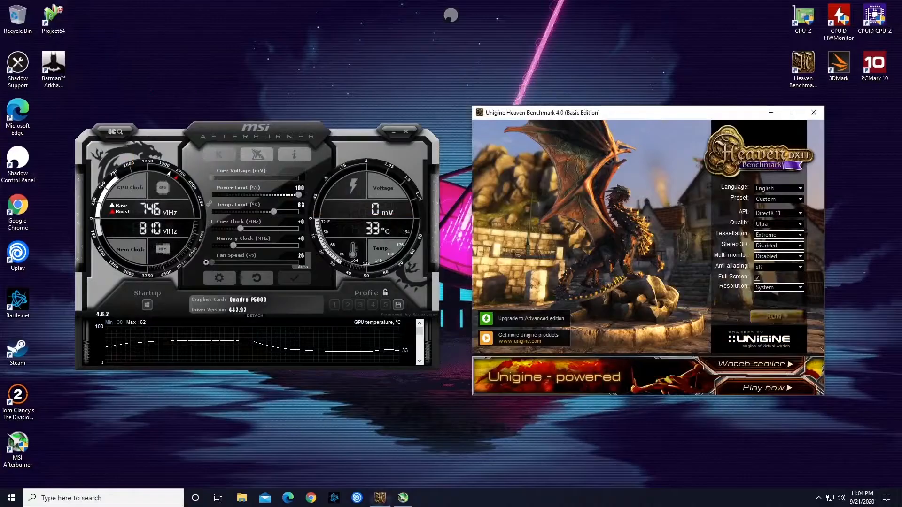
Run Heaven at Ultra quality, Extreme tessellation, 1080p through to the results window.
click(776, 315)
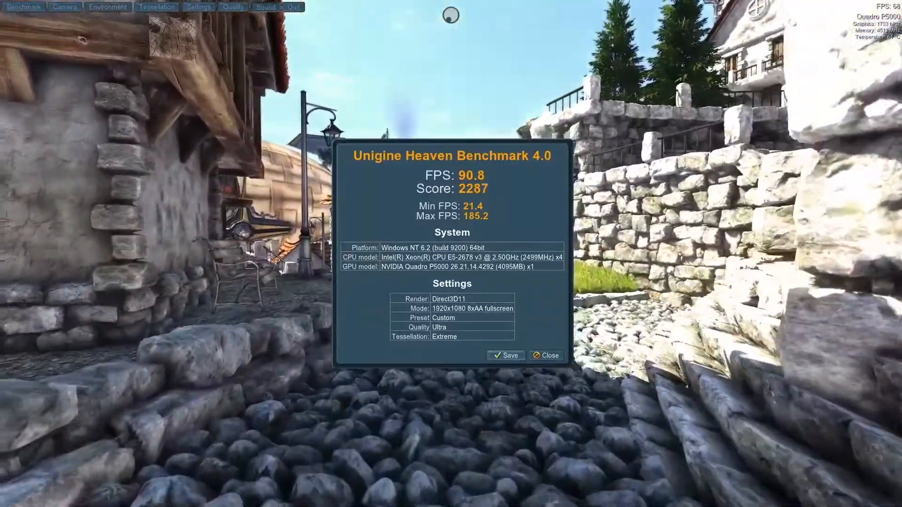
Save the Heaven results report, confirming in the Select file dialog.
click(504, 355)
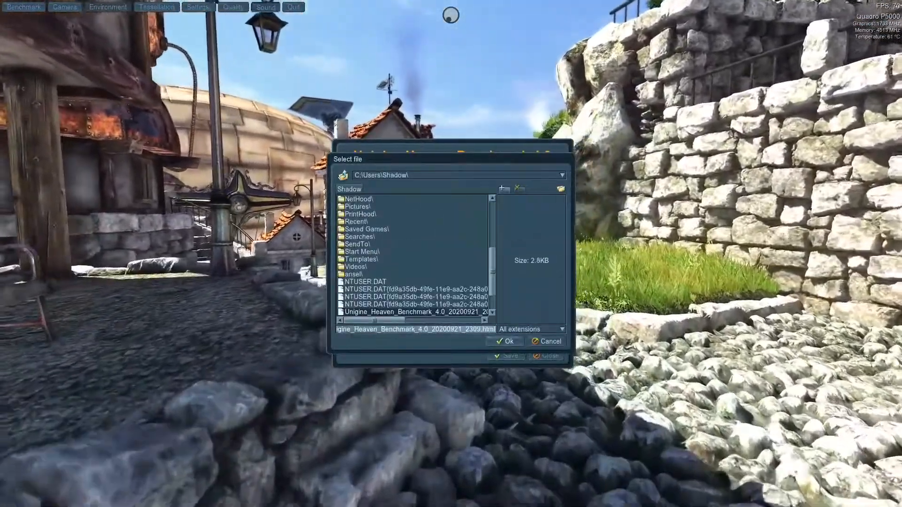
click(546, 341)
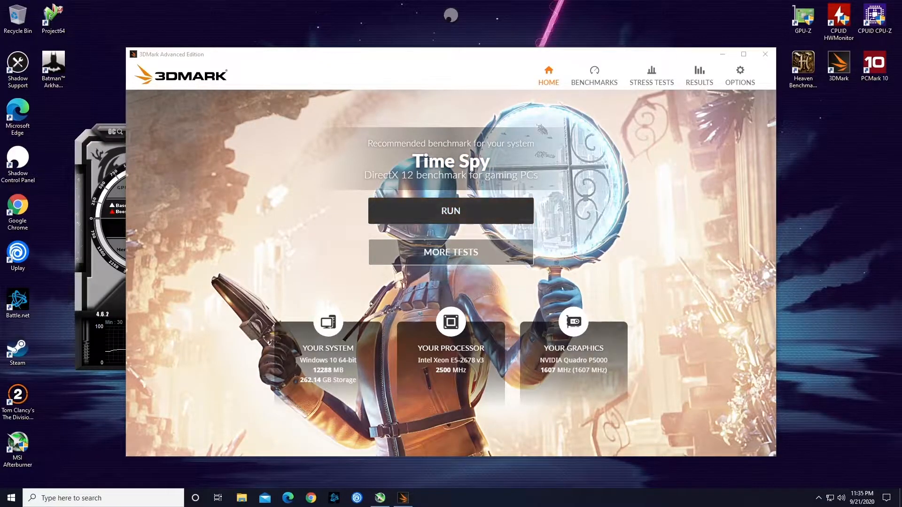
Run the recommended Time Spy benchmark from the 3DMark home screen.
click(698, 74)
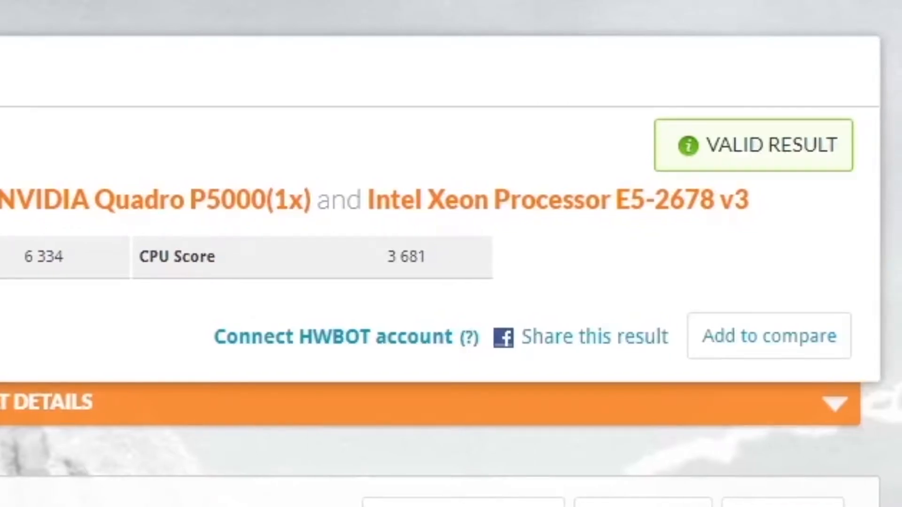
Scroll through the Run Details, Graphics Card and Processor sections of the 5,716 result.
scroll(down, 3)
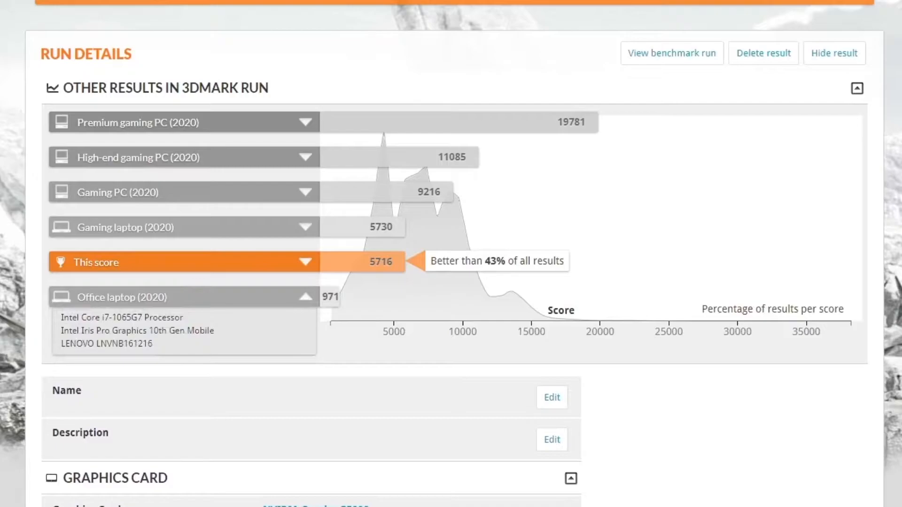
scroll(down, 3)
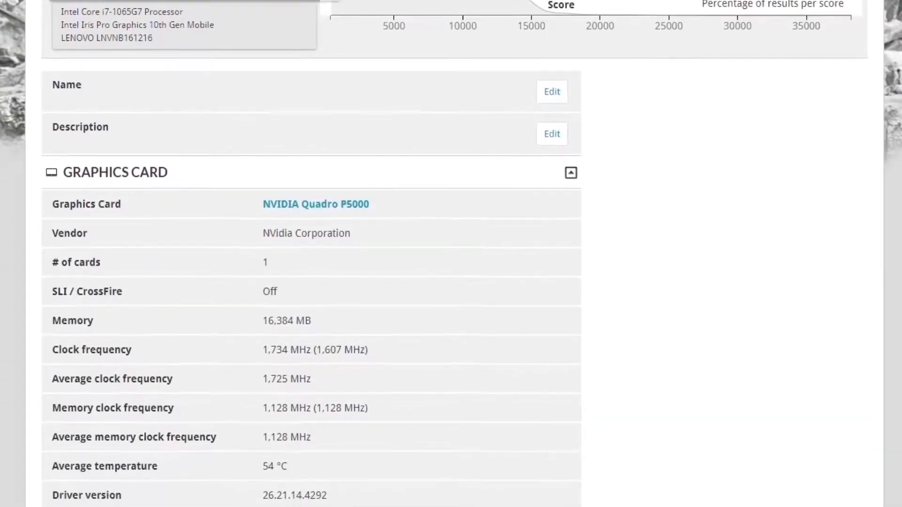
scroll(down, 3)
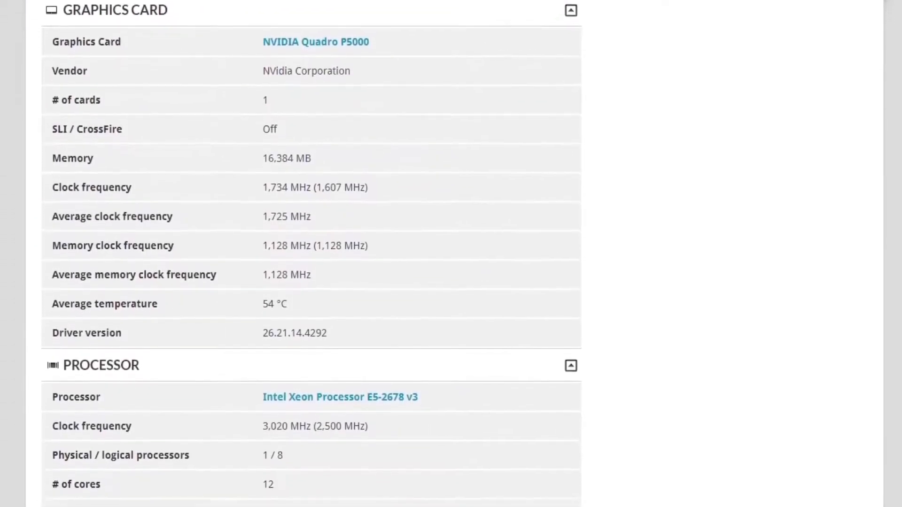
scroll(down, 3)
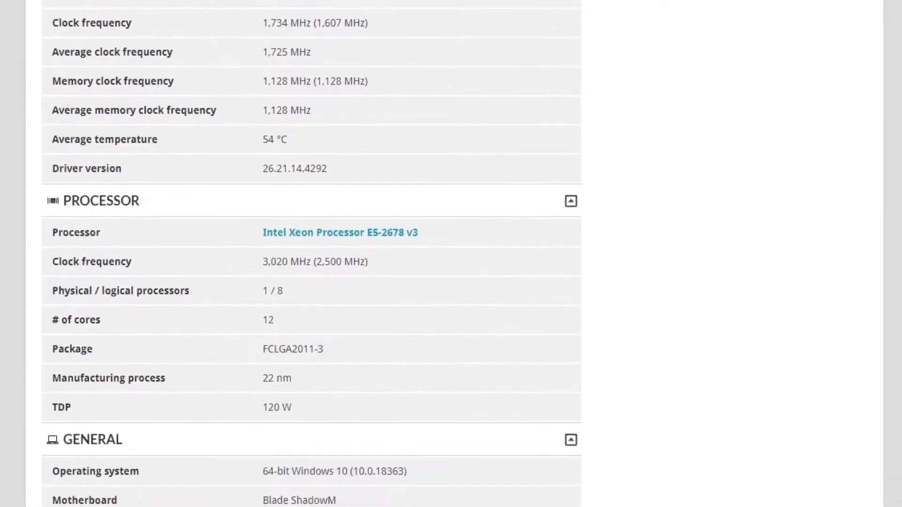
scroll(down, 3)
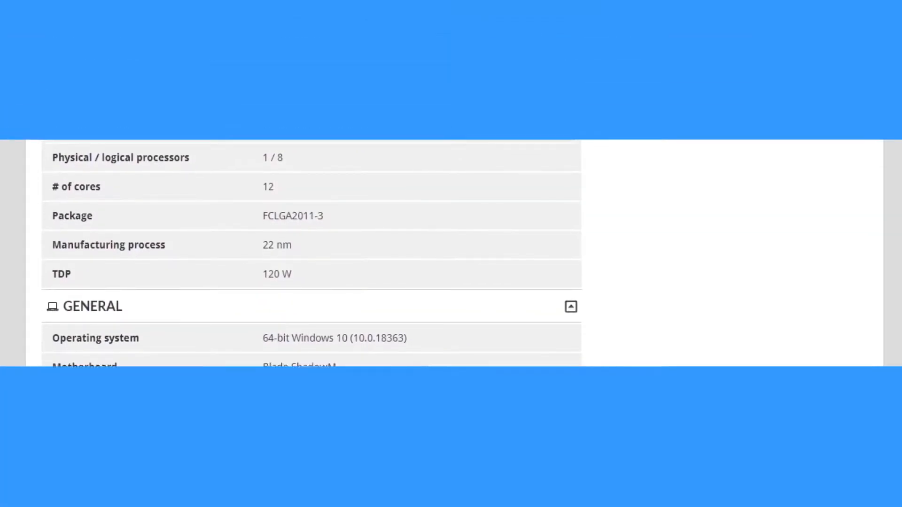